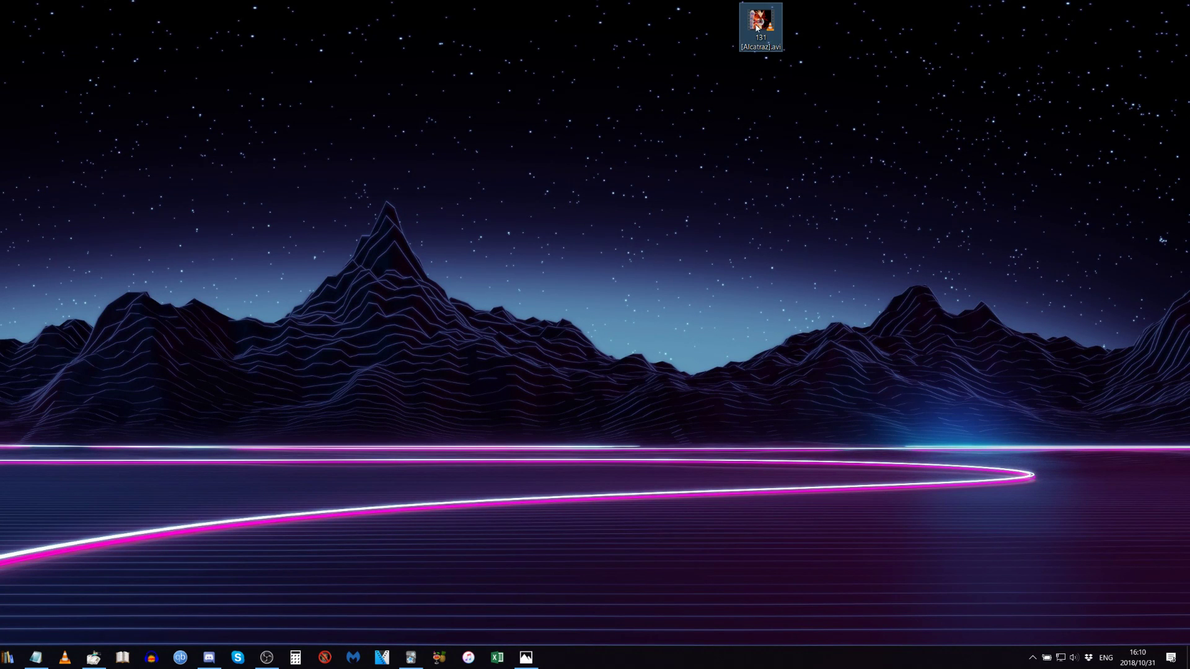
# Open '131 [Alcatraz].avi', jump to about seven minutes in, and pause.
pyautogui.doubleClick(761, 24)
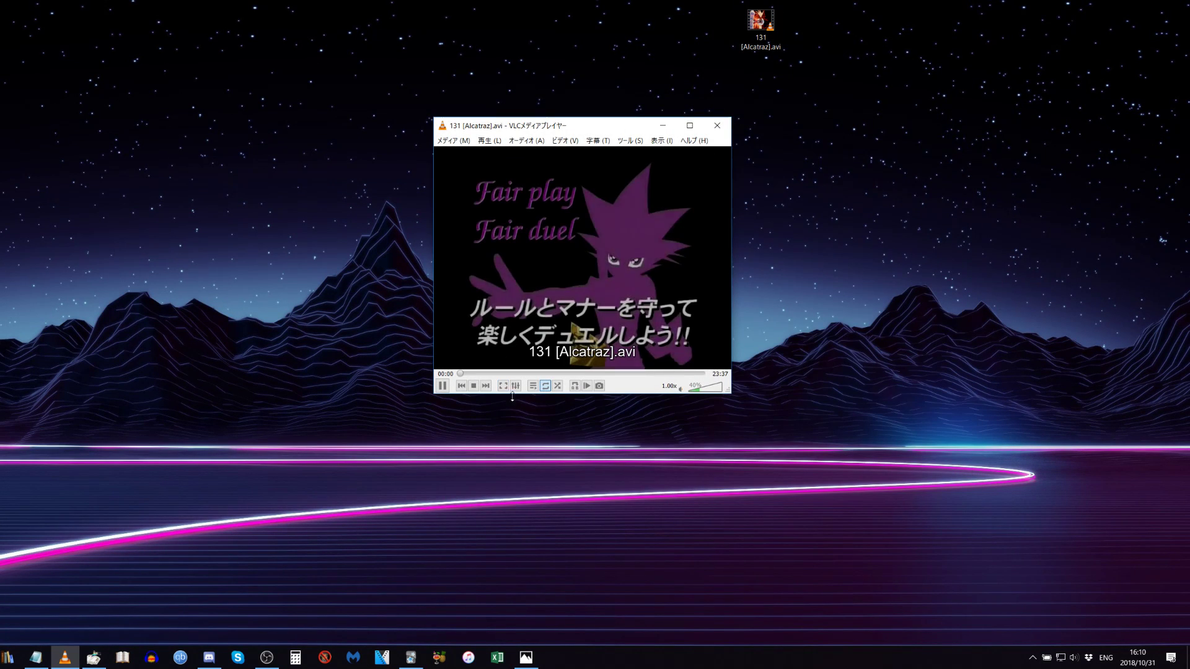
pyautogui.click(534, 373)
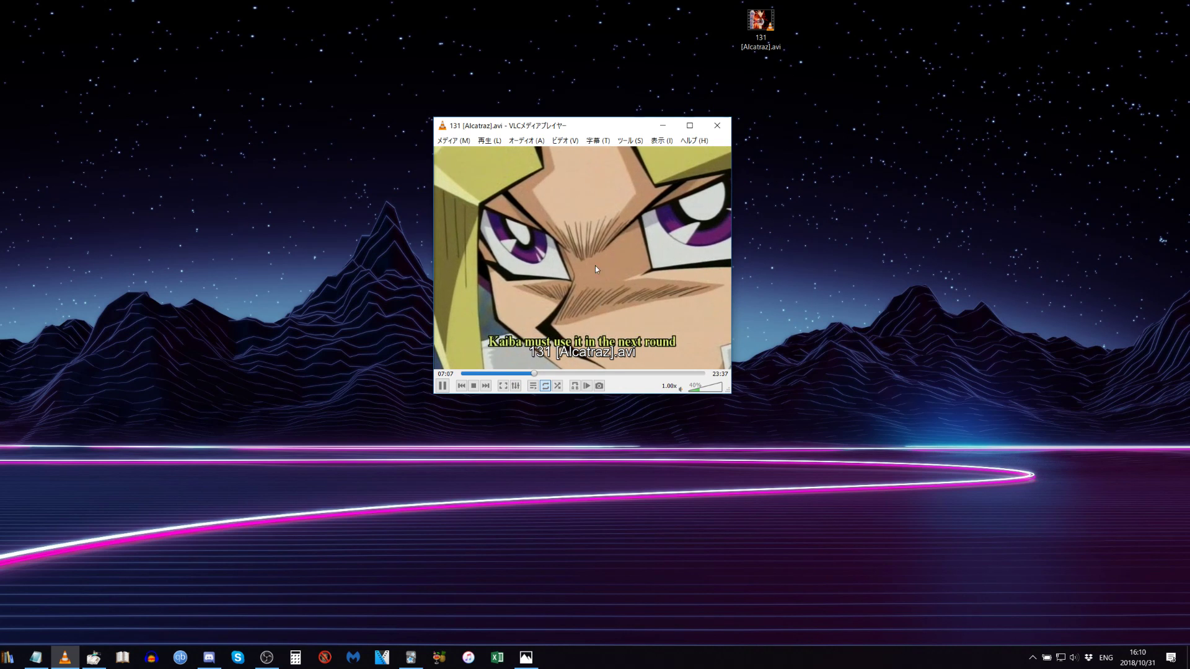
pyautogui.click(598, 140)
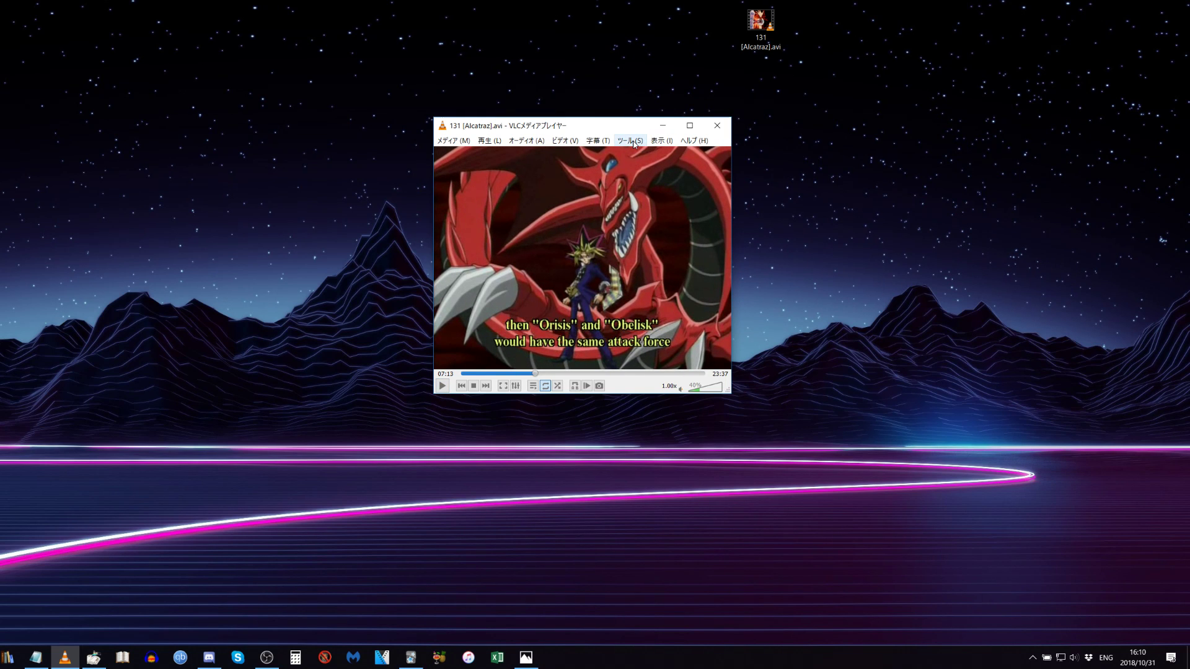
# Open Preferences with 'All' settings shown and expand the Video > Filters module list.
pyautogui.click(631, 140)
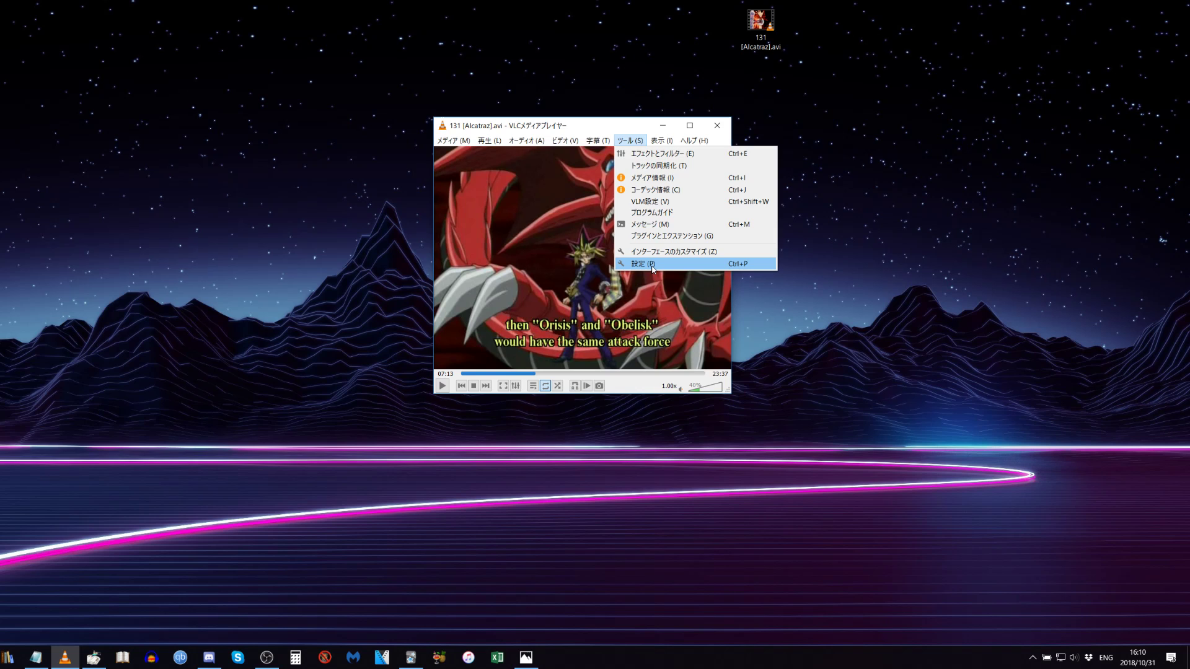
pyautogui.click(646, 263)
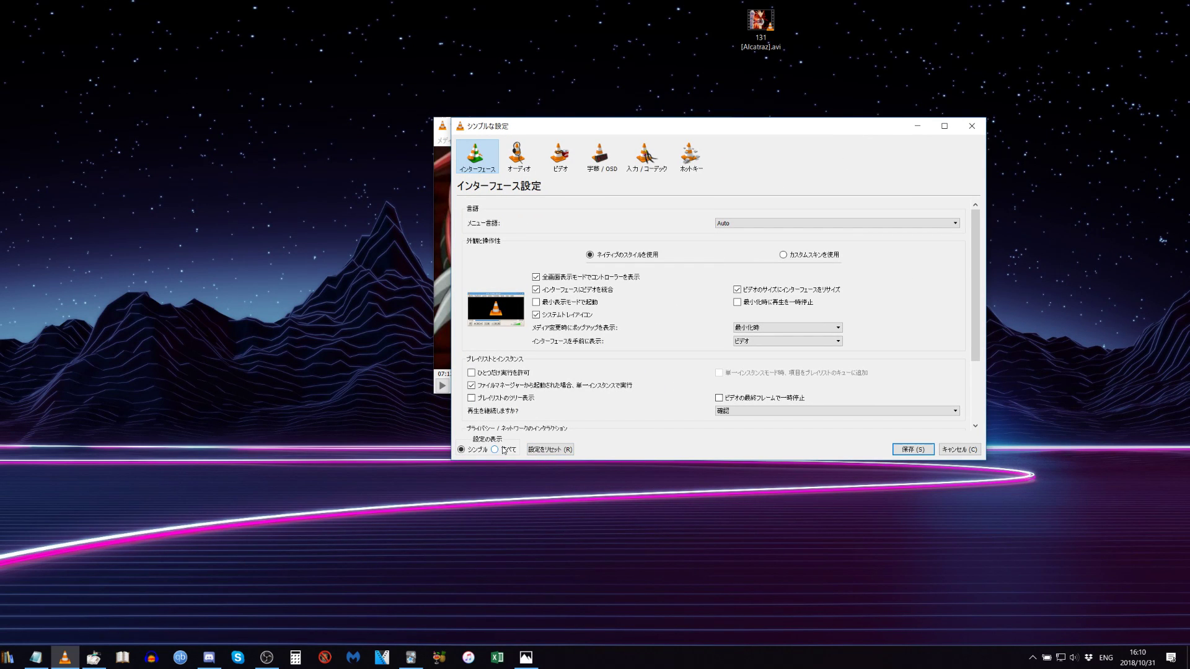
pyautogui.click(496, 449)
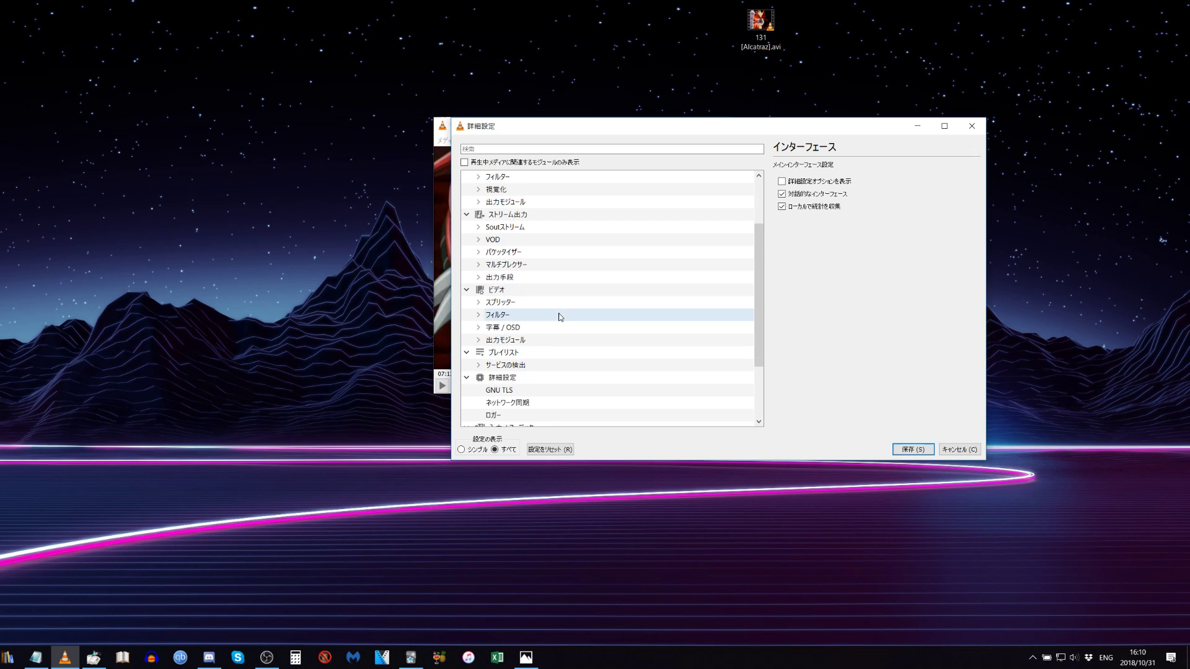
pyautogui.click(494, 290)
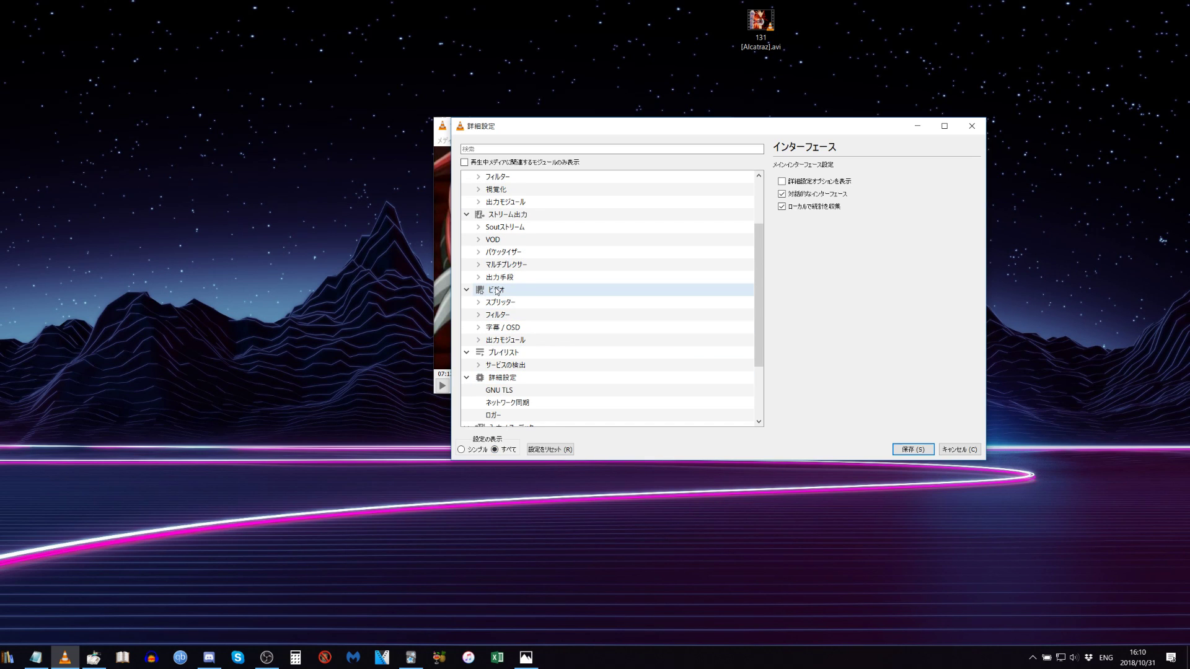
pyautogui.click(498, 314)
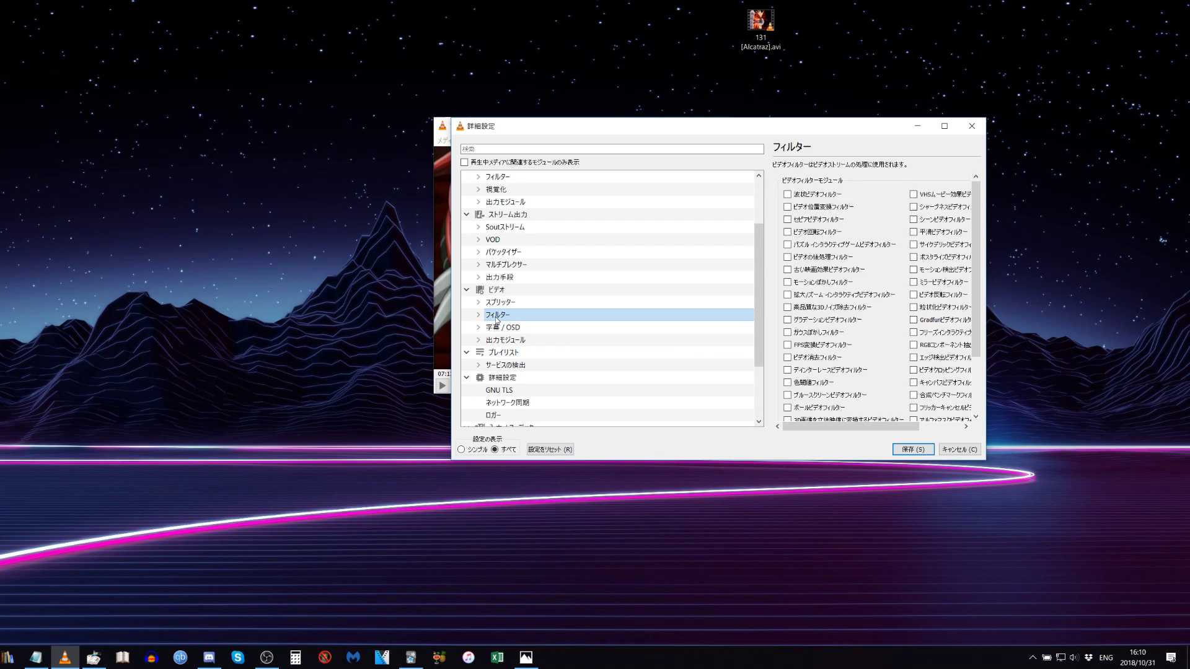
pyautogui.click(476, 314)
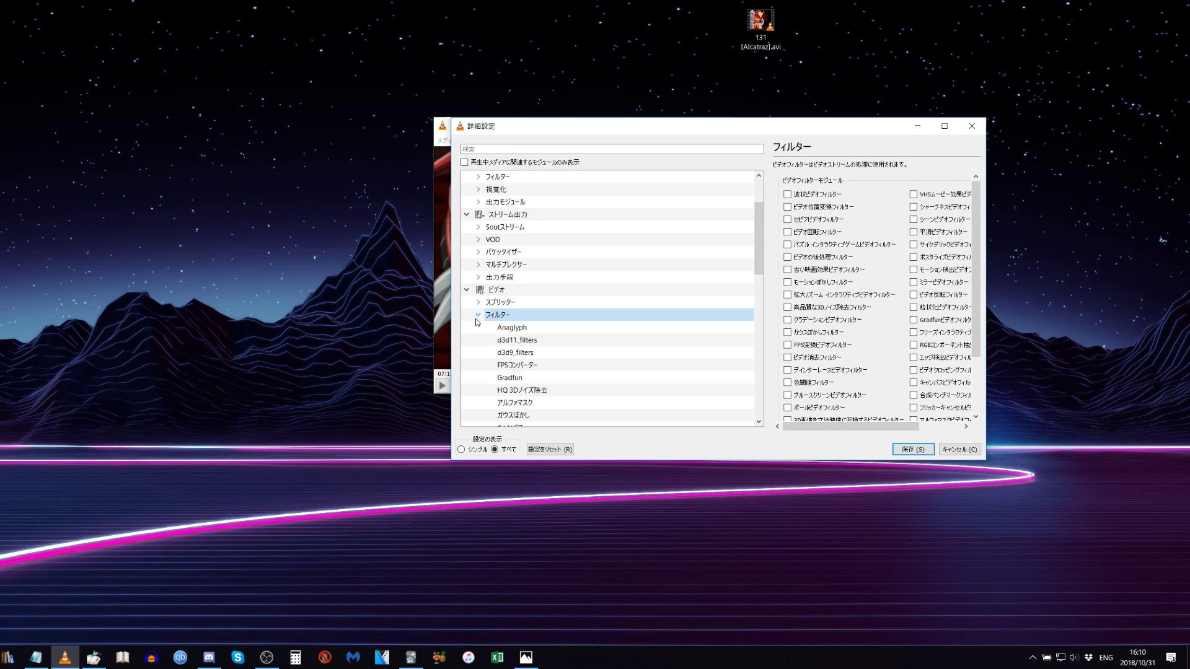
pyautogui.click(511, 327)
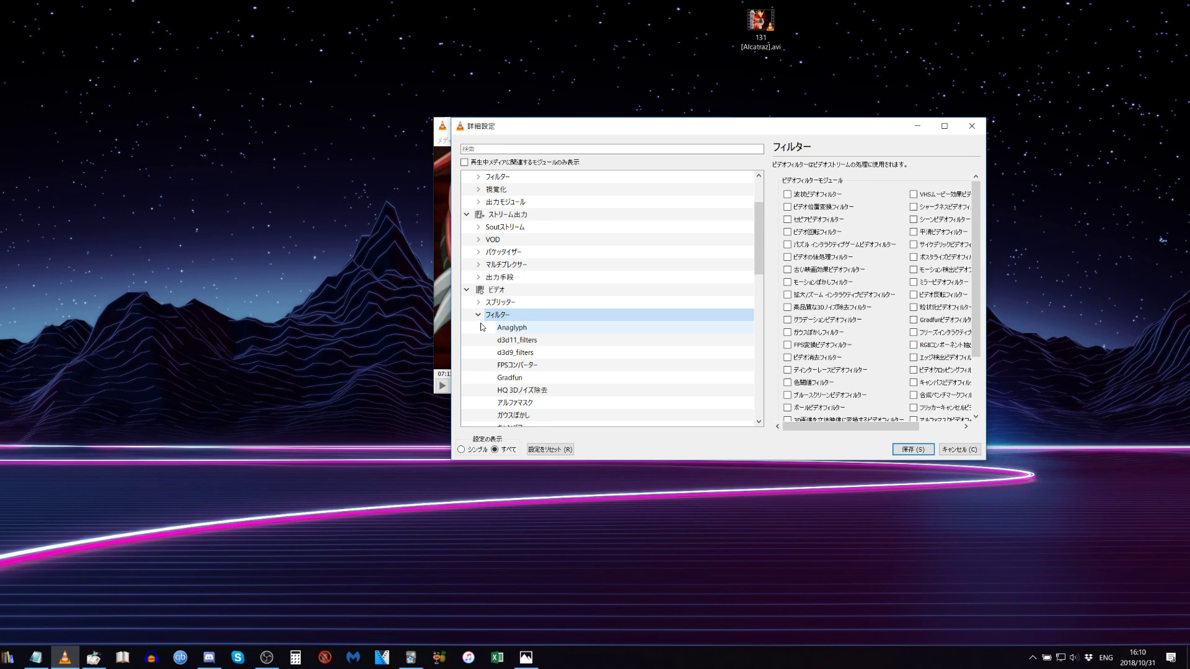
# Tick 'Video cropping filter' under Video > Filters, then re-expand the Filters node.
pyautogui.click(477, 314)
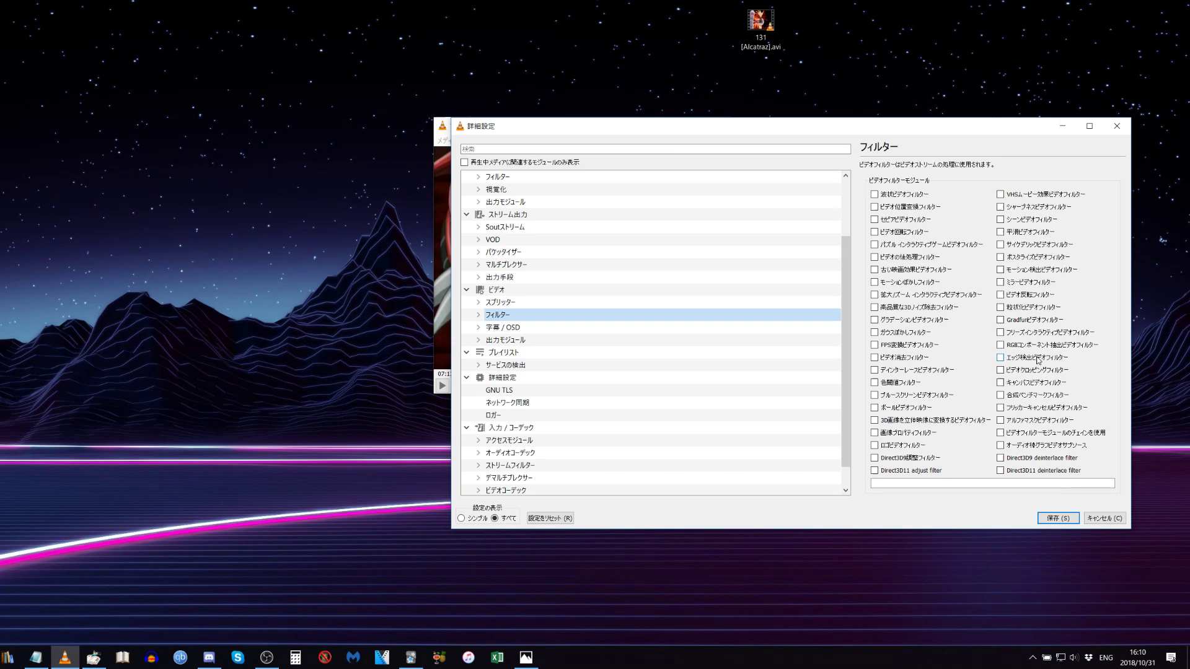
pyautogui.moveTo(1037, 372)
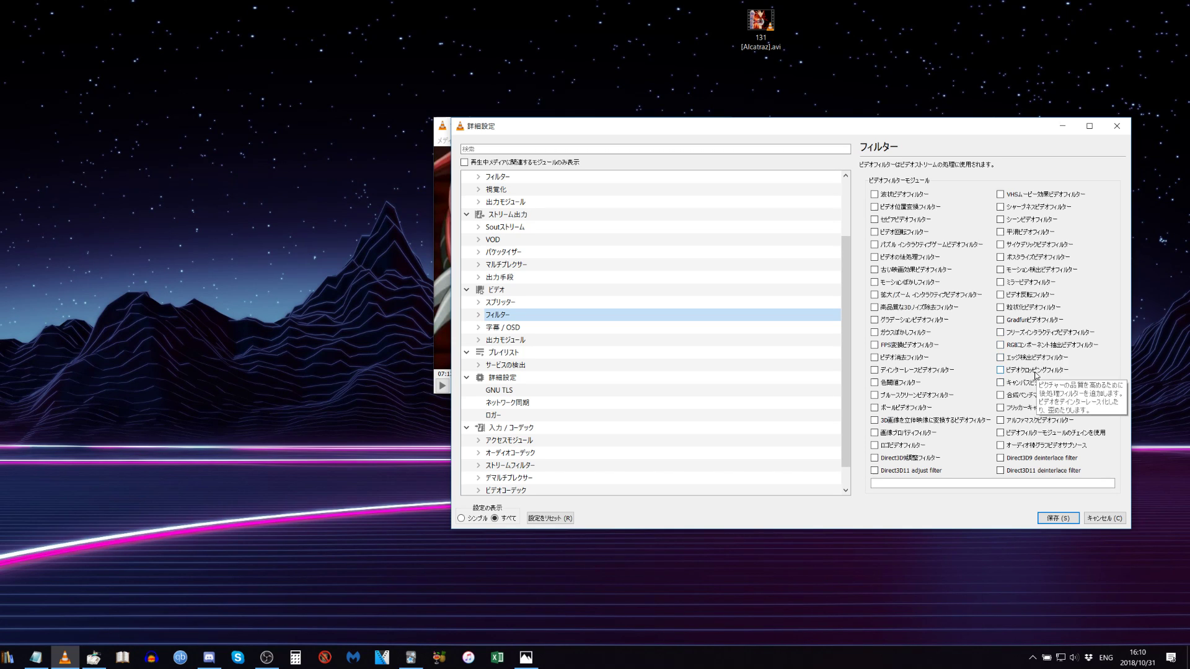
pyautogui.click(1000, 369)
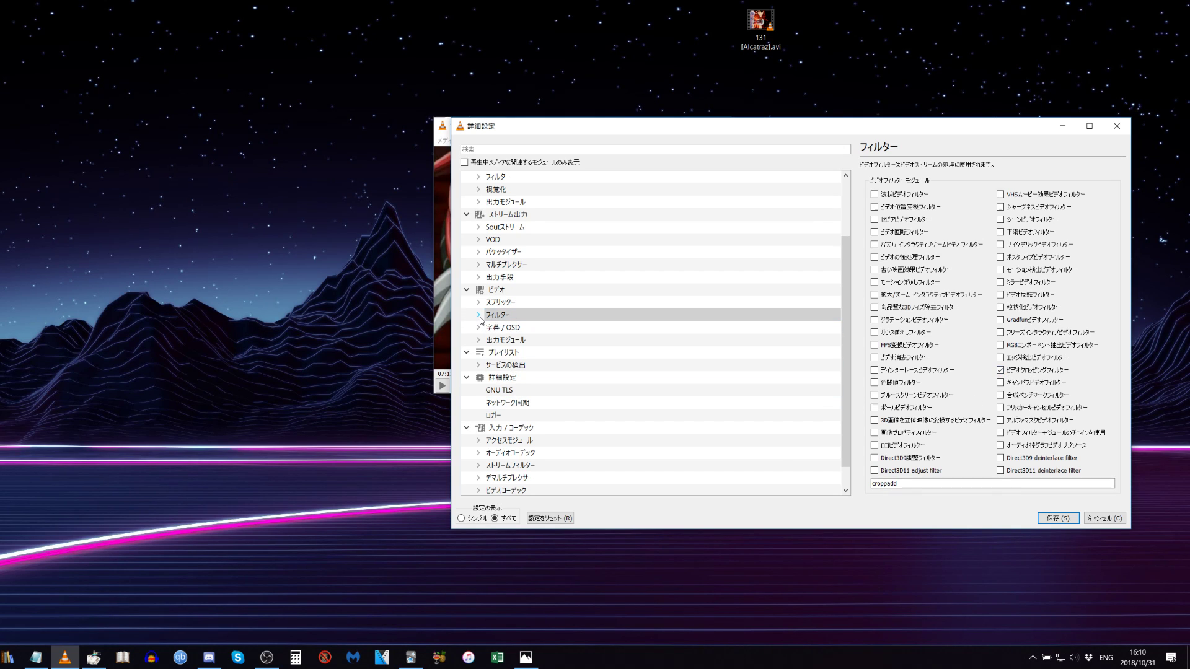
pyautogui.click(479, 314)
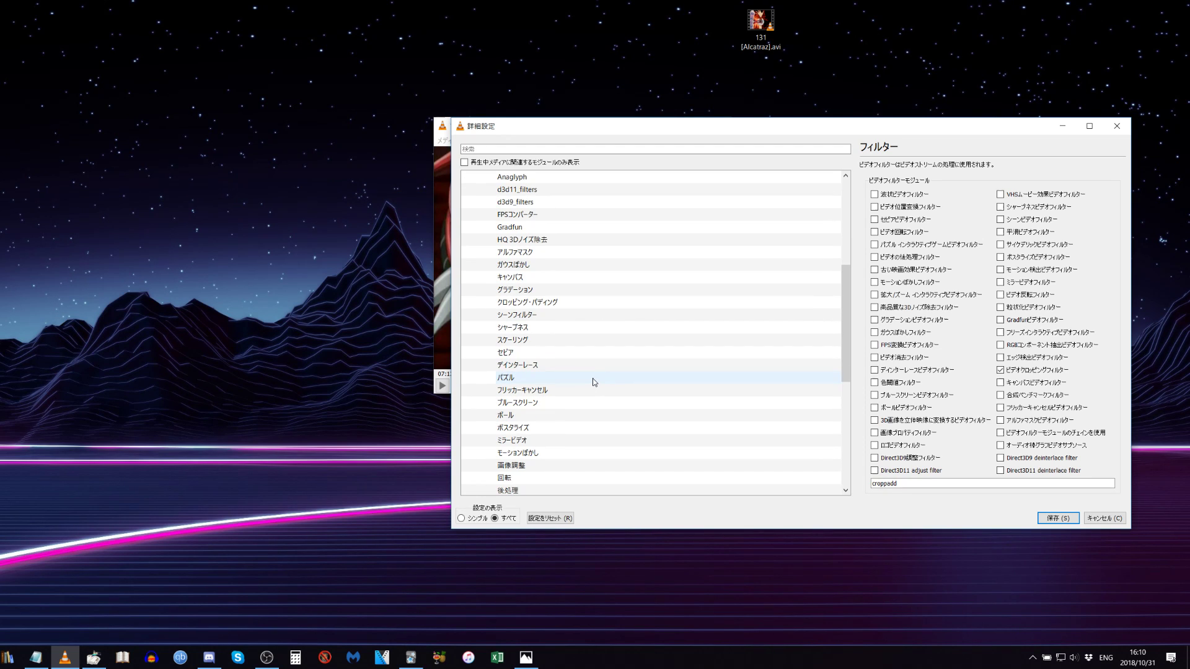
# Set Croppadd's 'Pixels to crop from bottom' to 100 and save preferences.
pyautogui.click(527, 302)
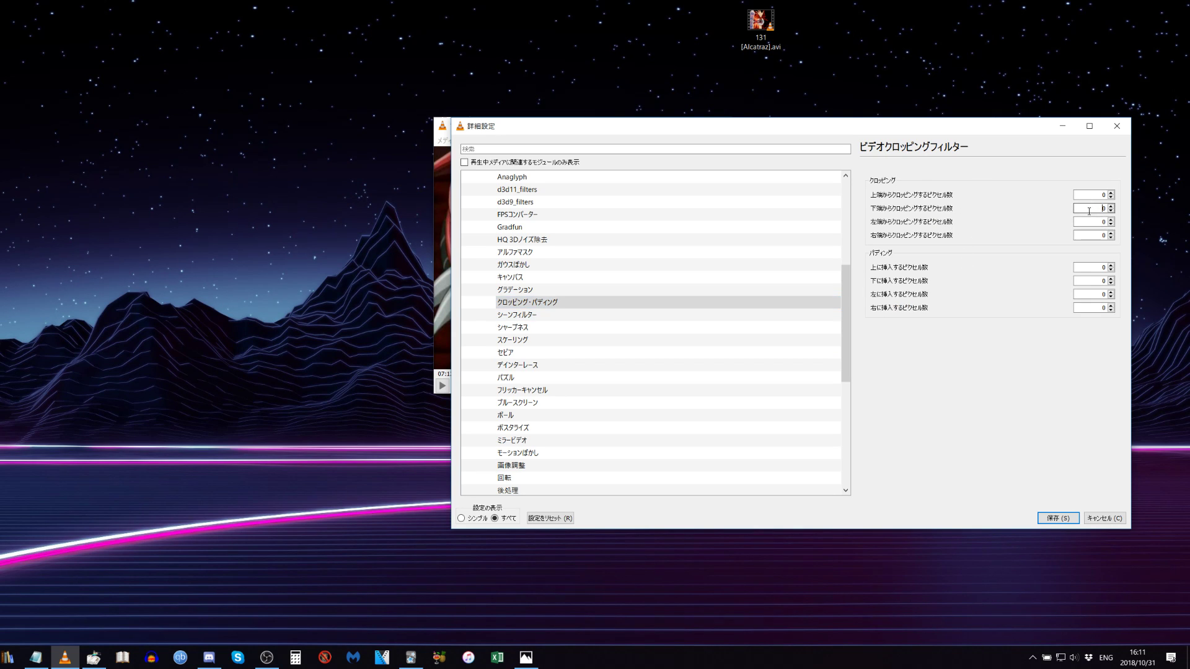
pyautogui.write('100')
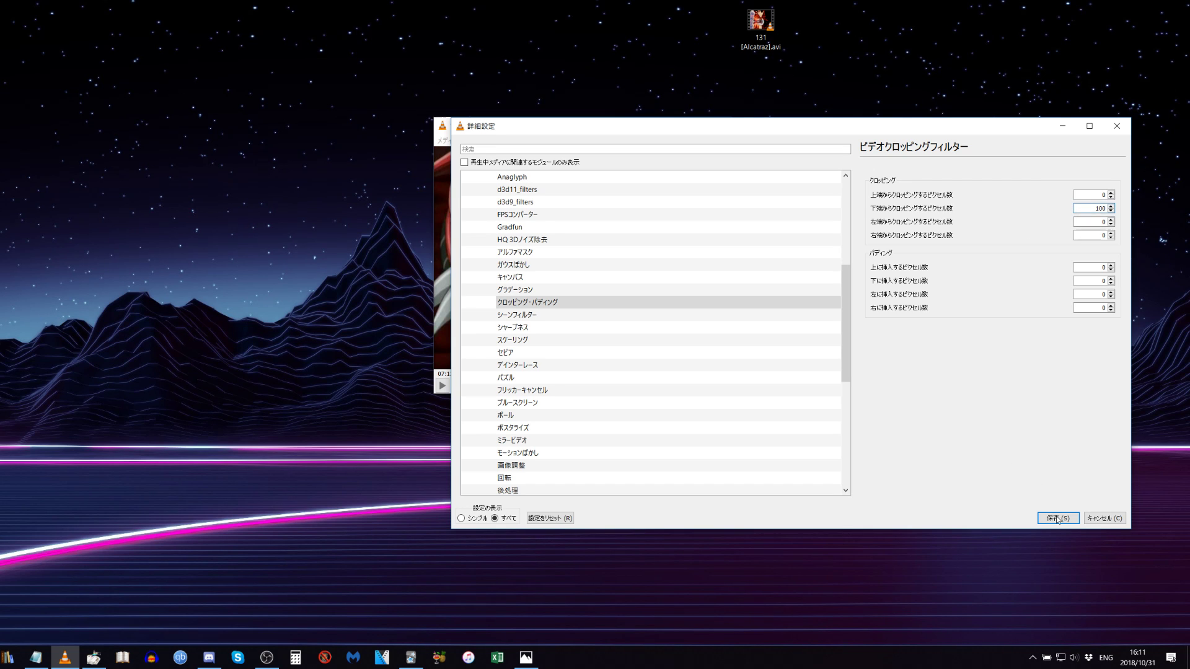
pyautogui.click(1055, 517)
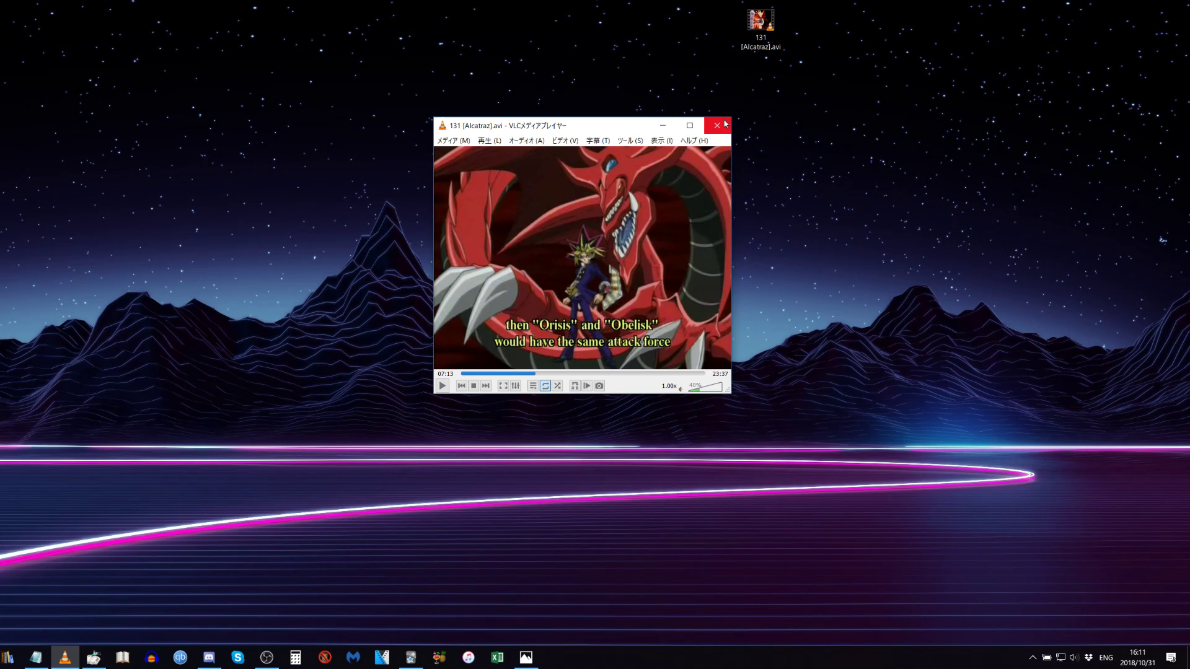
# Restart VLC with '131 [Alcatraz].avi' and pause around 7:39 to inspect the cropped picture.
pyautogui.click(716, 124)
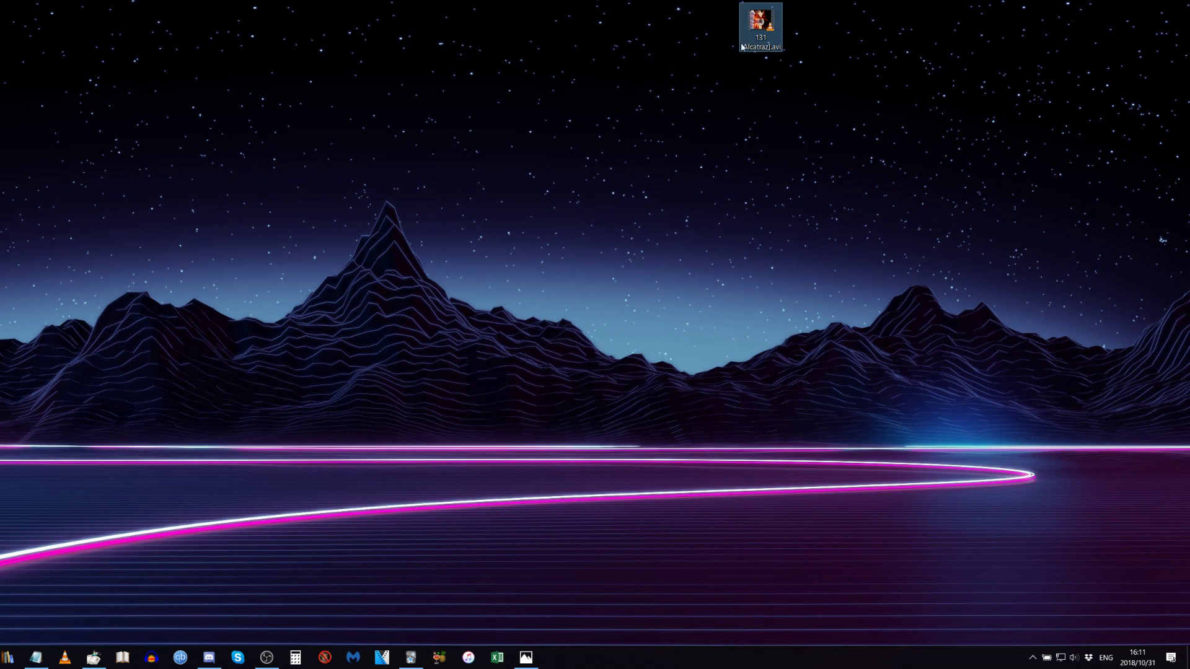
pyautogui.doubleClick(760, 25)
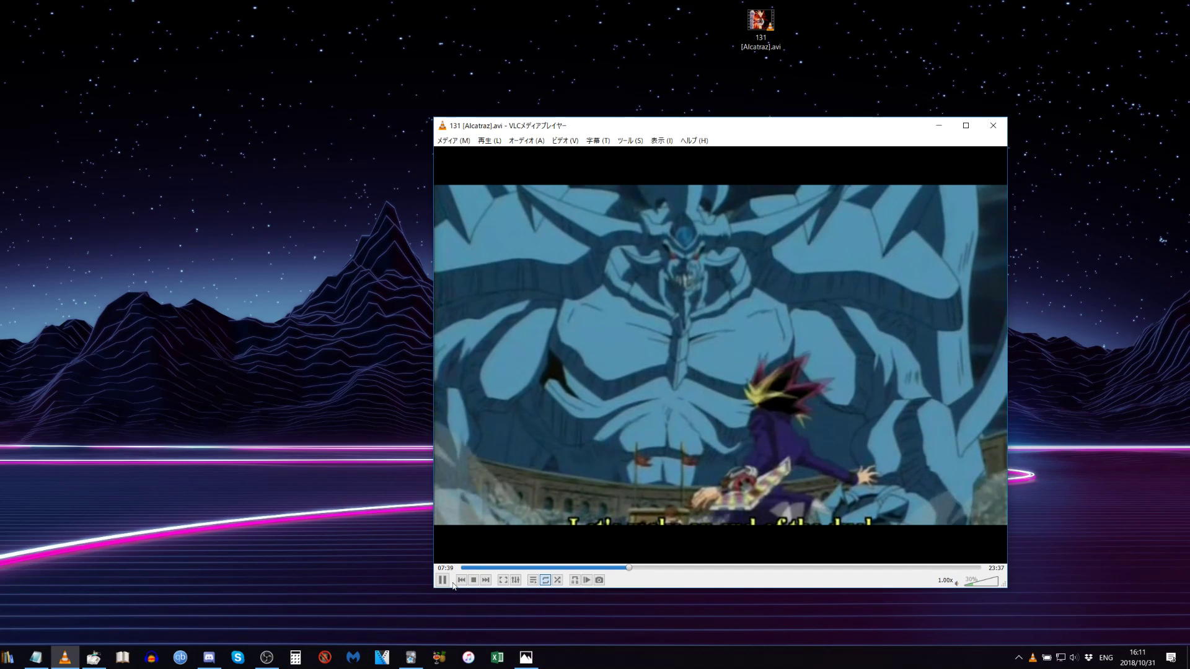
pyautogui.click(441, 579)
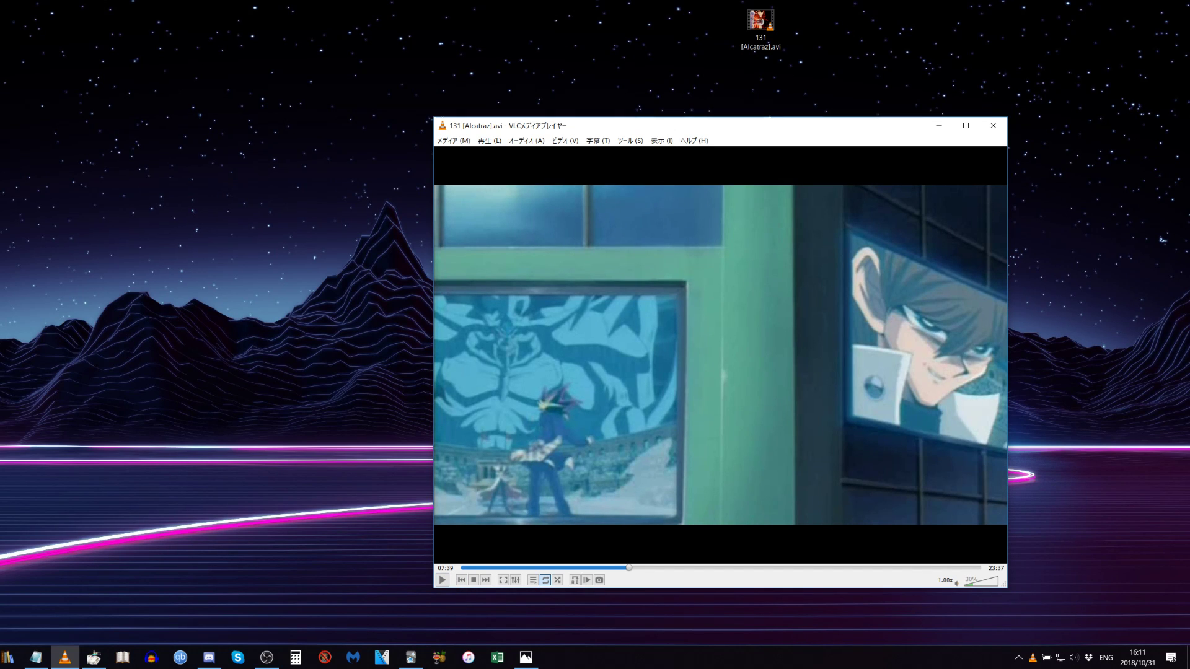